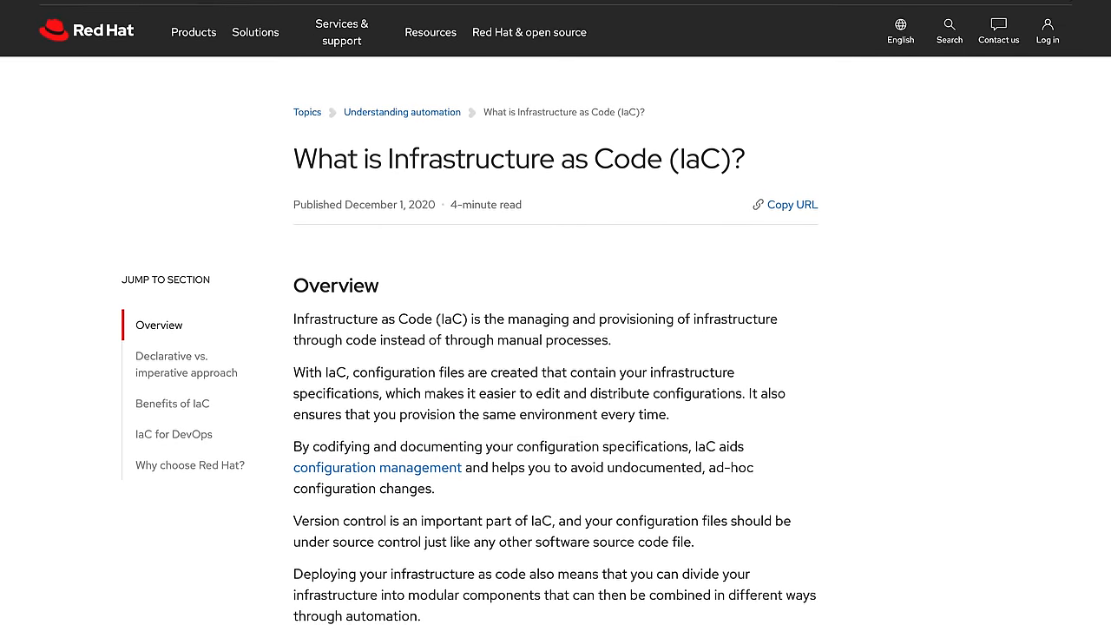
scroll("down", 3)
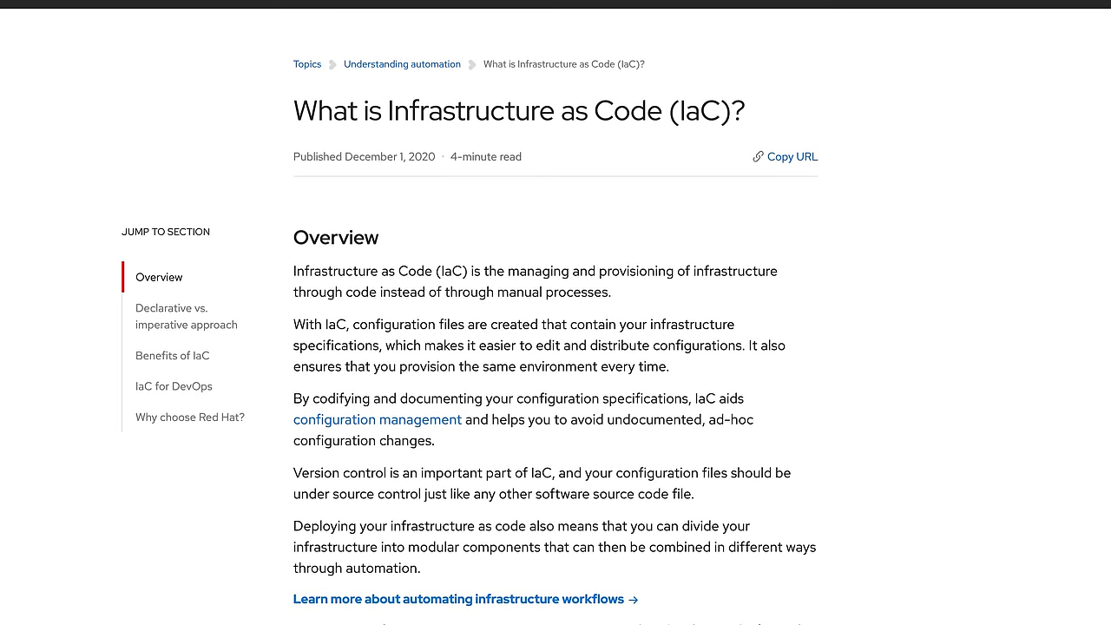